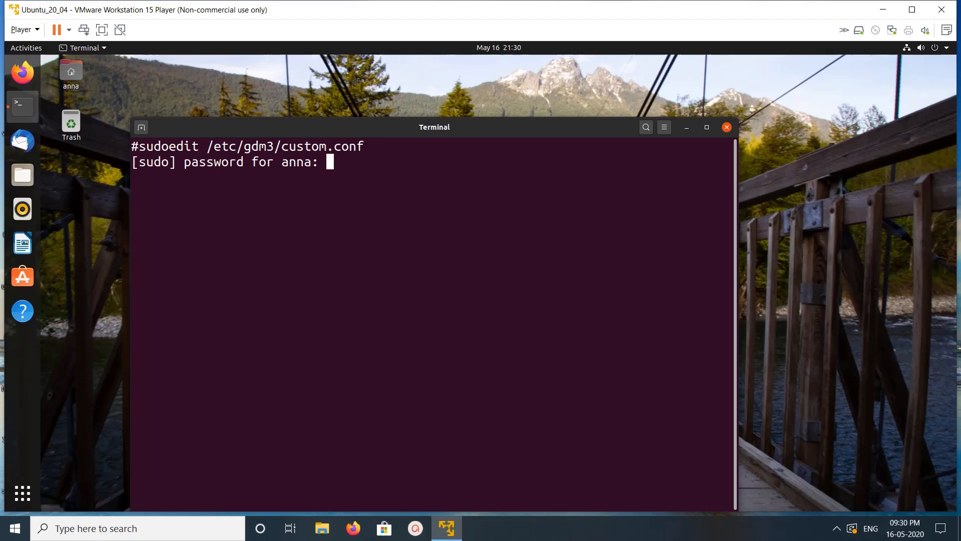
Step: Open /etc/gdm3/custom.conf with sudoedit, review it, and exit nano without saving
key("Return")
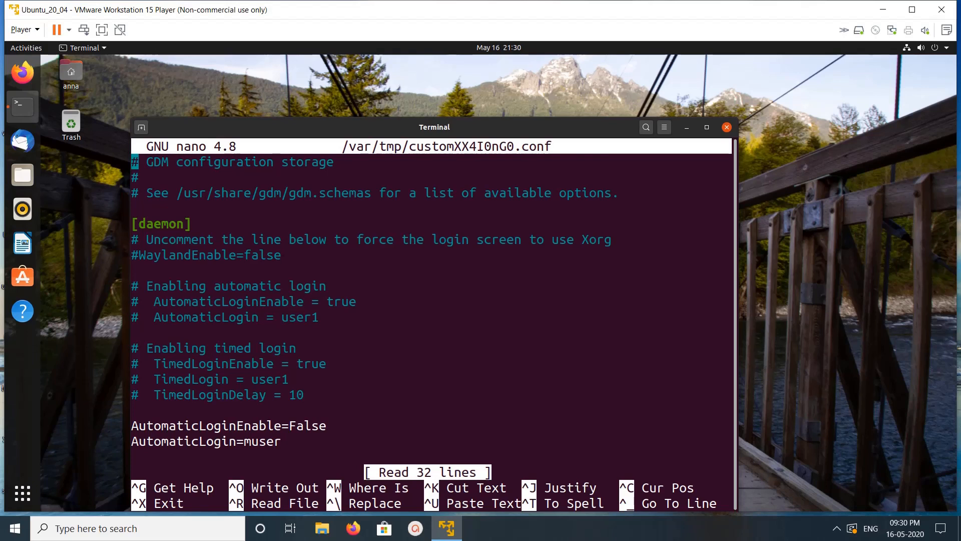
key("ctrl+x")
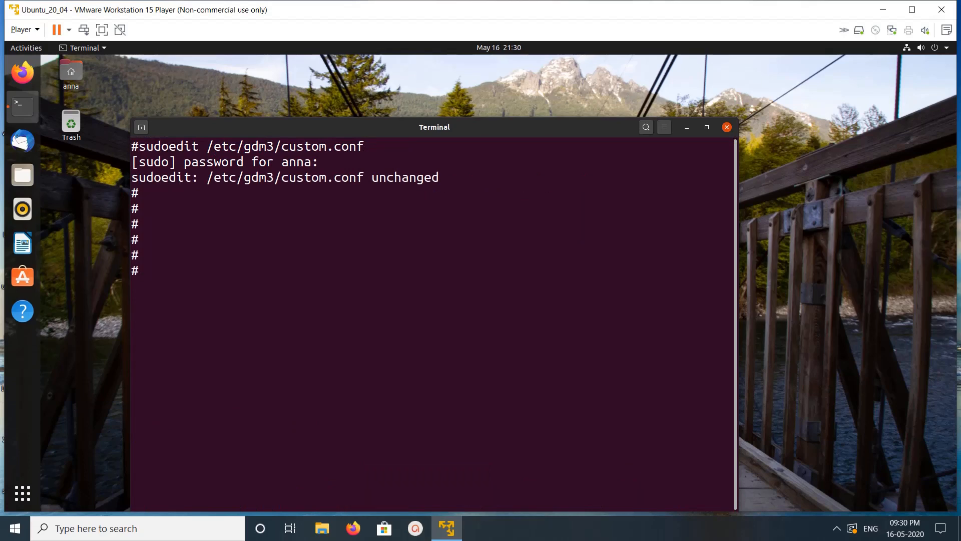
Step: Log out via the system menu's Power Off / Log Out options
left_click(921, 47)
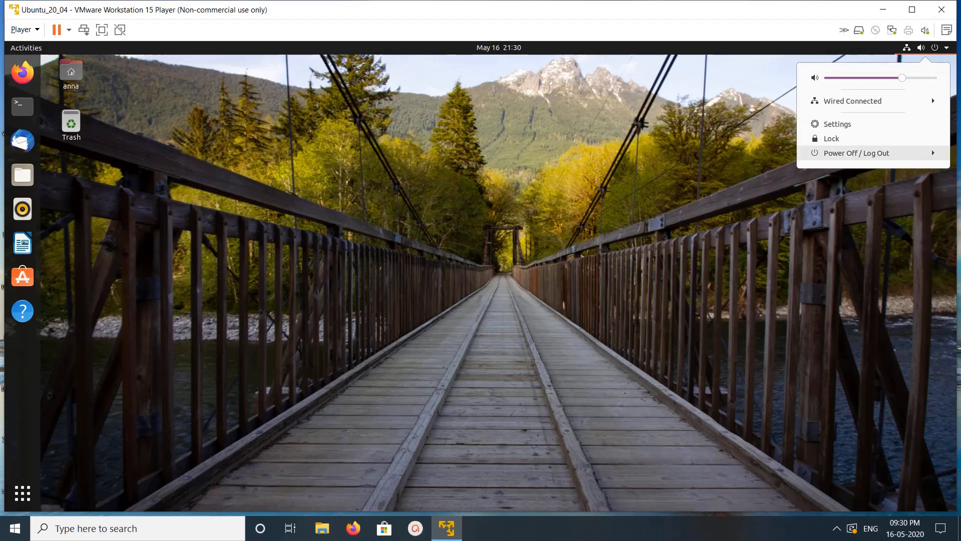
left_click(855, 153)
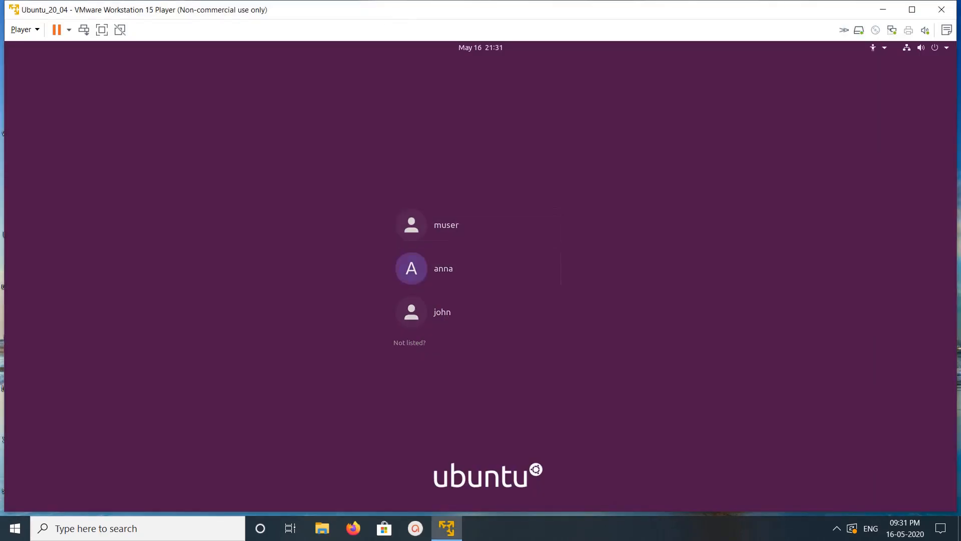
Step: Select user anna and set the session to 'Ubuntu on Wayland', then confirm it
left_click(442, 268)
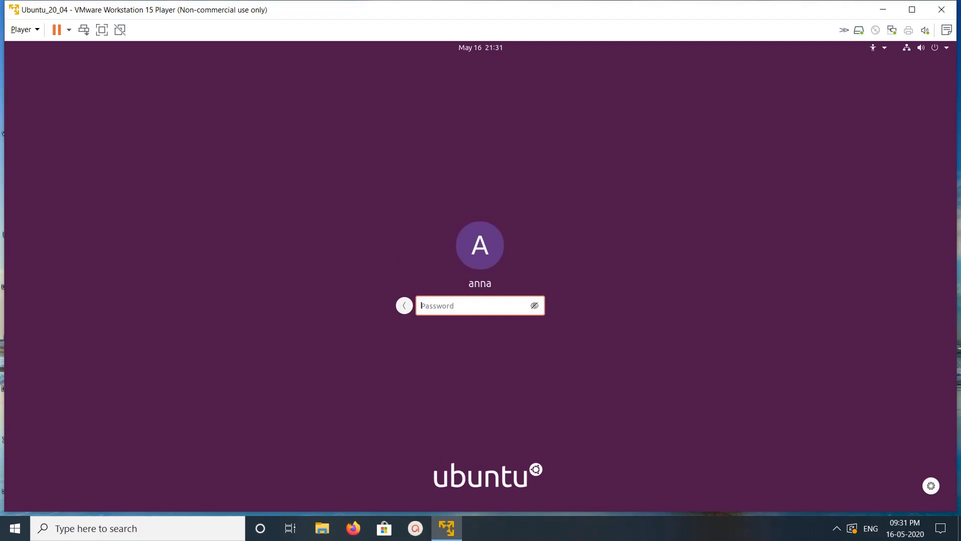
left_click(931, 485)
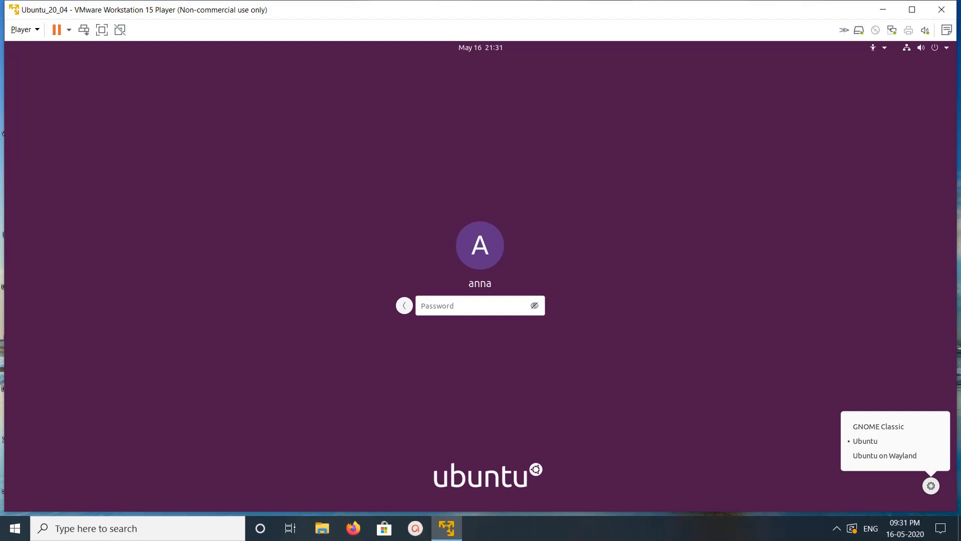
mouse_move(884, 456)
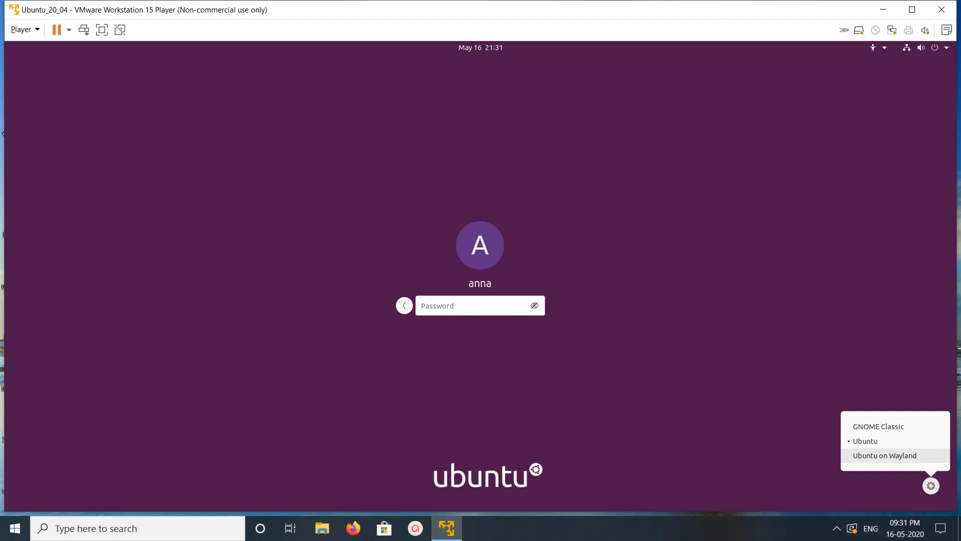
left_click(480, 305)
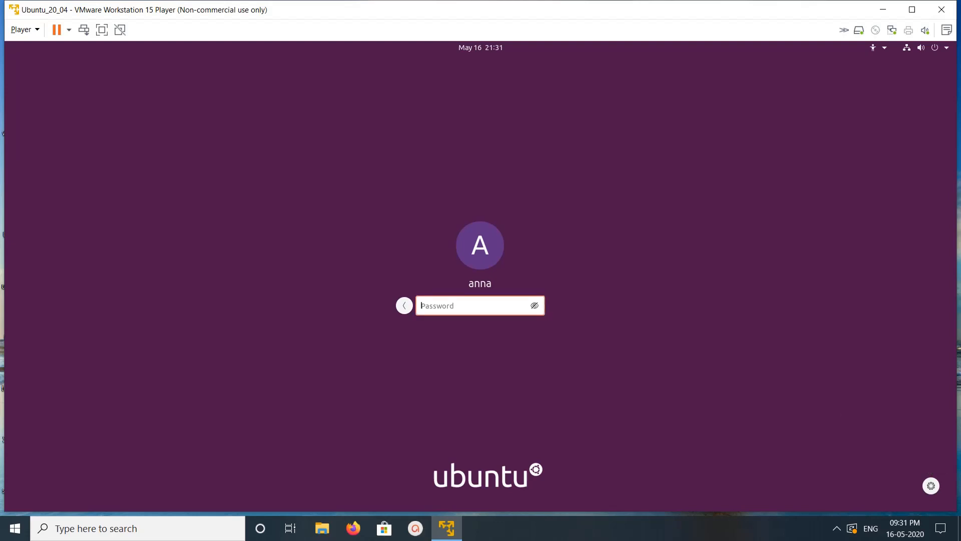
left_click(931, 486)
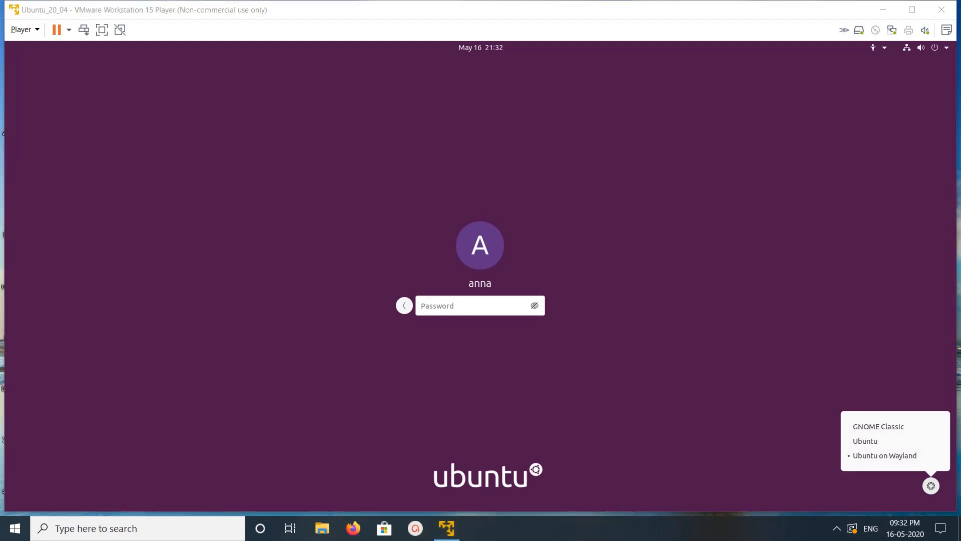
left_click(479, 306)
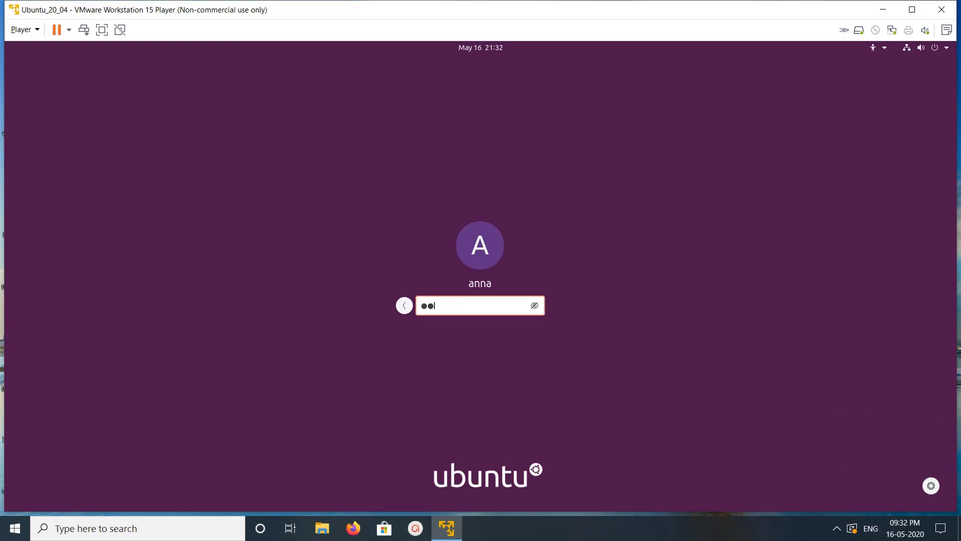
Step: Type anna's password into the Password field
type("password")
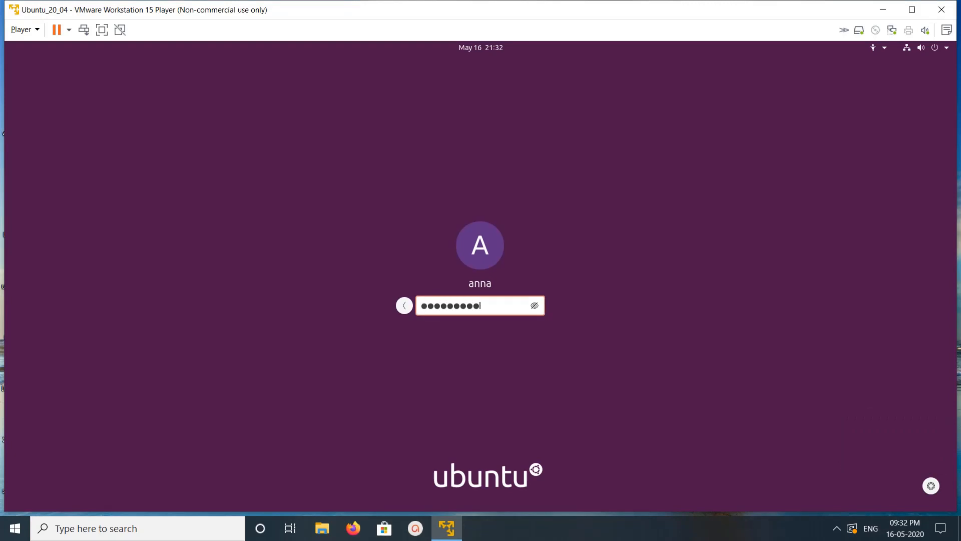